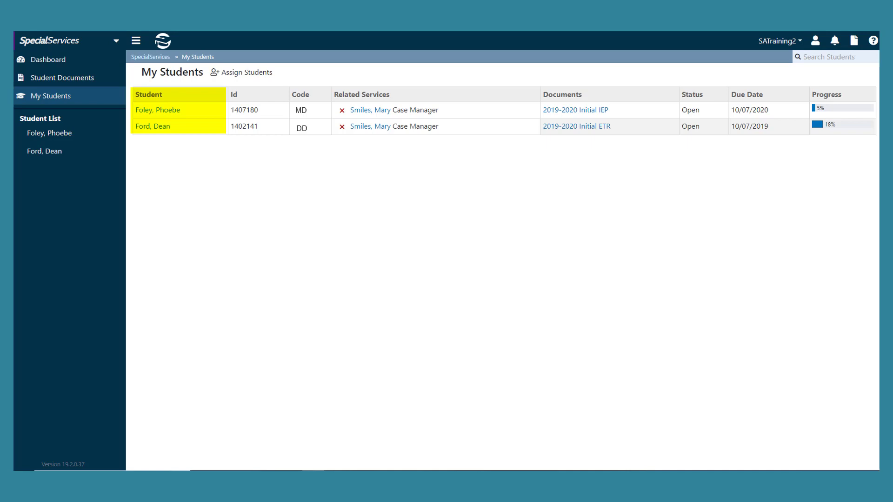
Start assigning students with the Other service and go to the student search
left_click(234, 93)
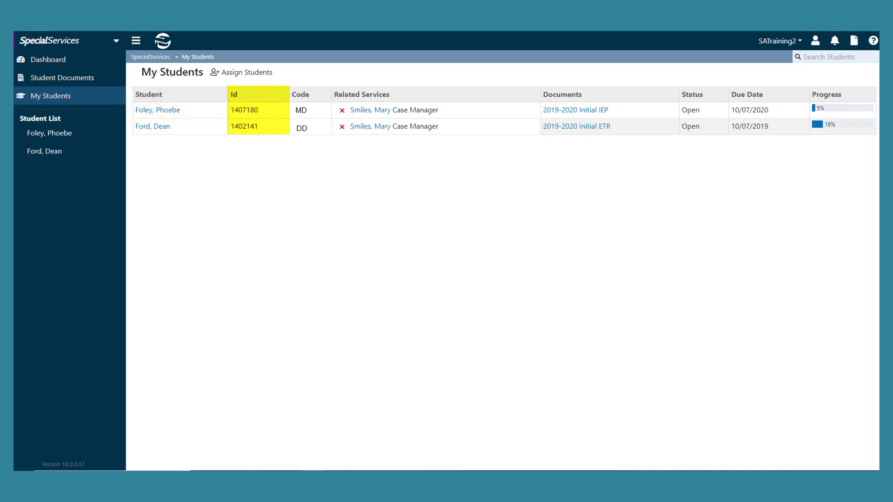
left_click(306, 95)
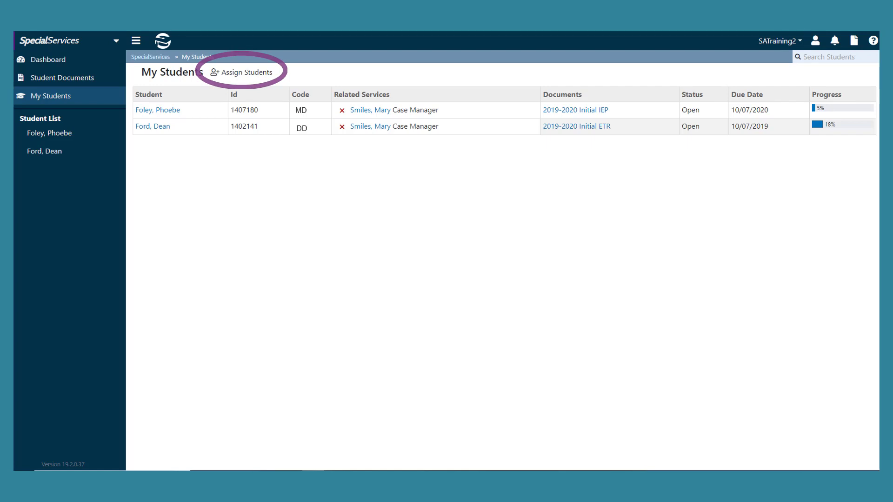
left_click(242, 72)
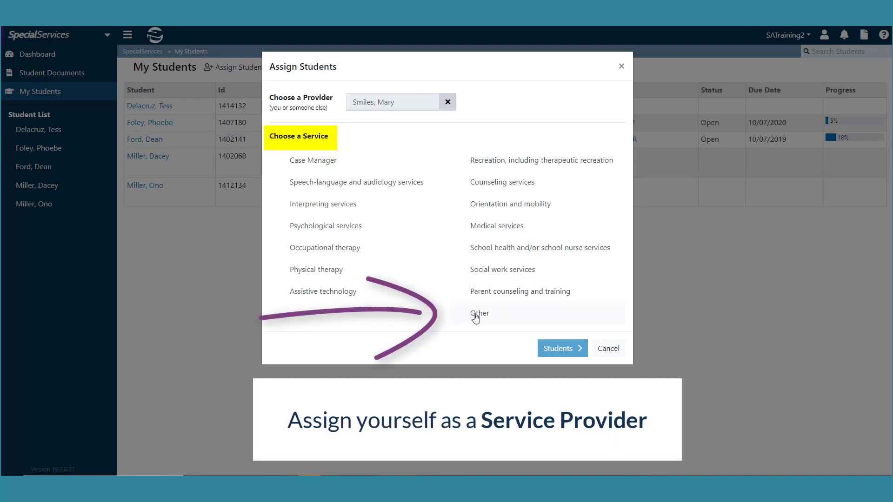
left_click(480, 313)
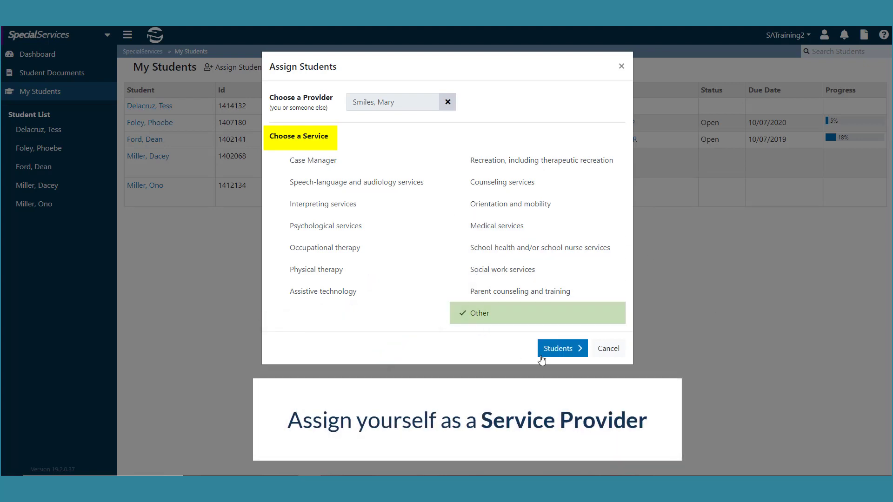
left_click(561, 347)
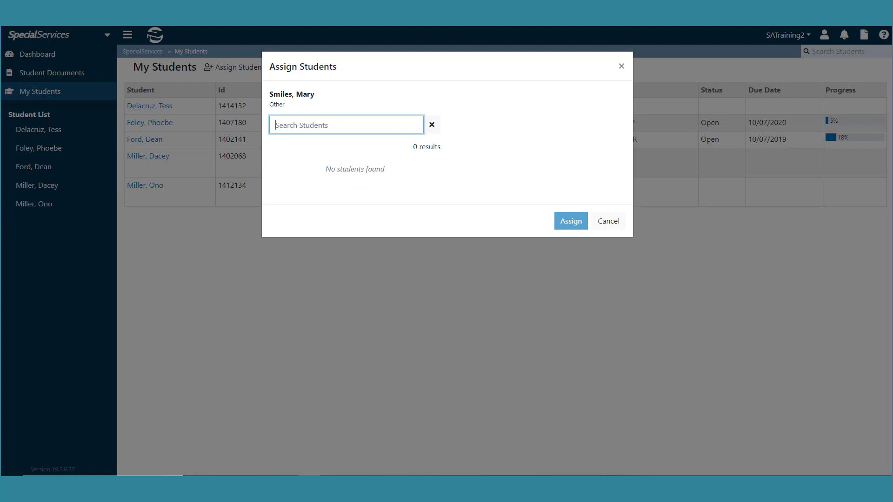
Search for 'mil', queue the matching students, and submit the assignment
type("mil")
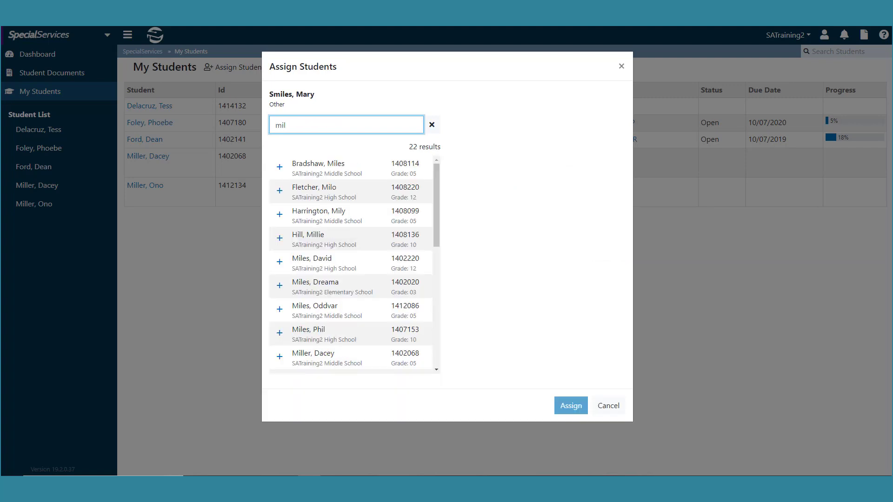
left_click(280, 167)
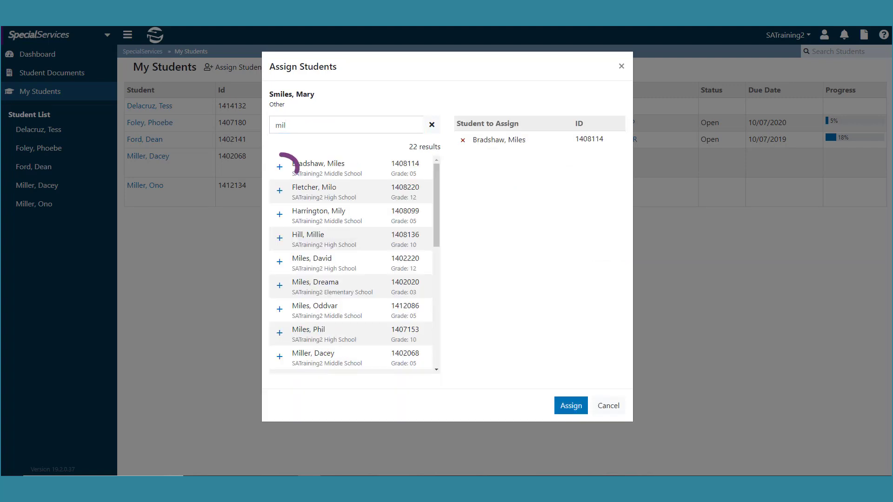
left_click(279, 190)
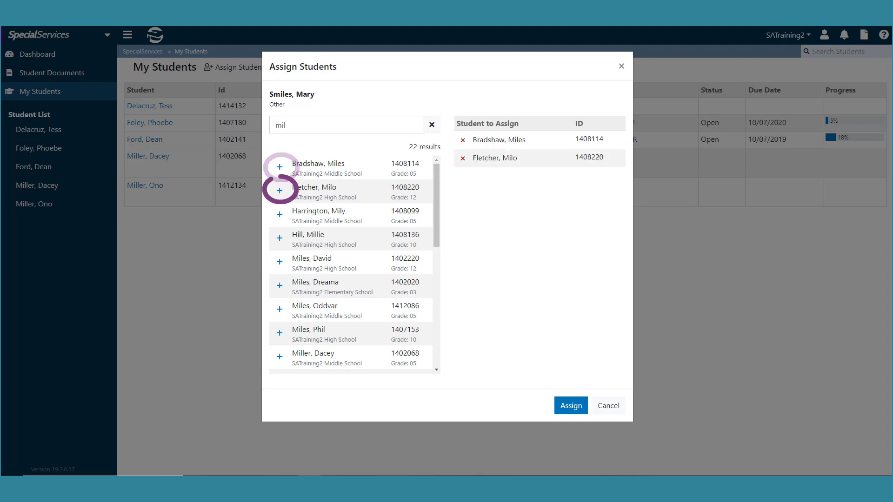
left_click(279, 215)
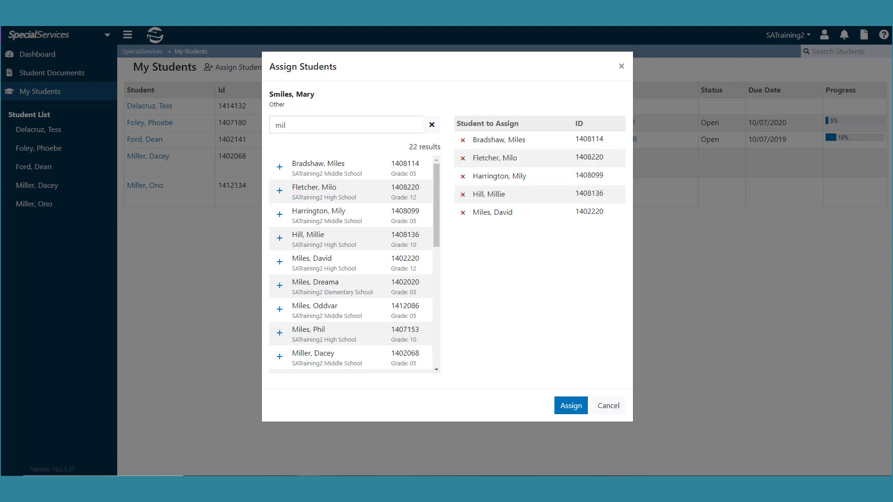
left_click(280, 285)
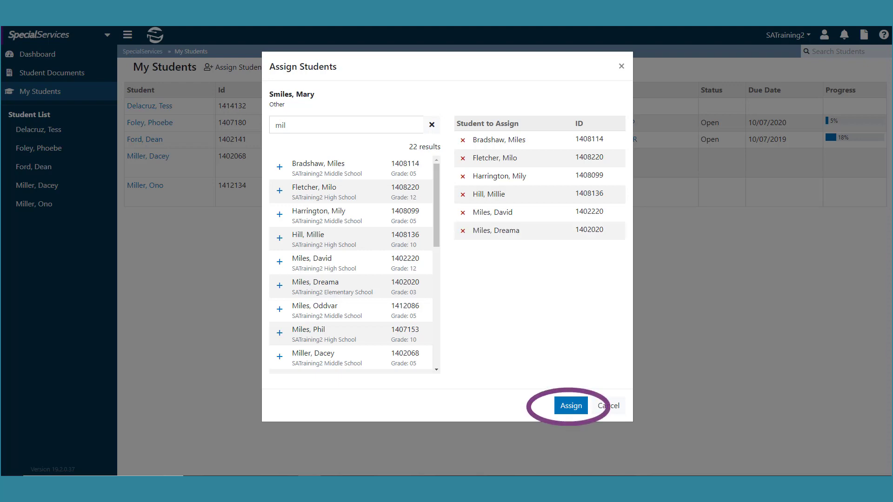
left_click(570, 405)
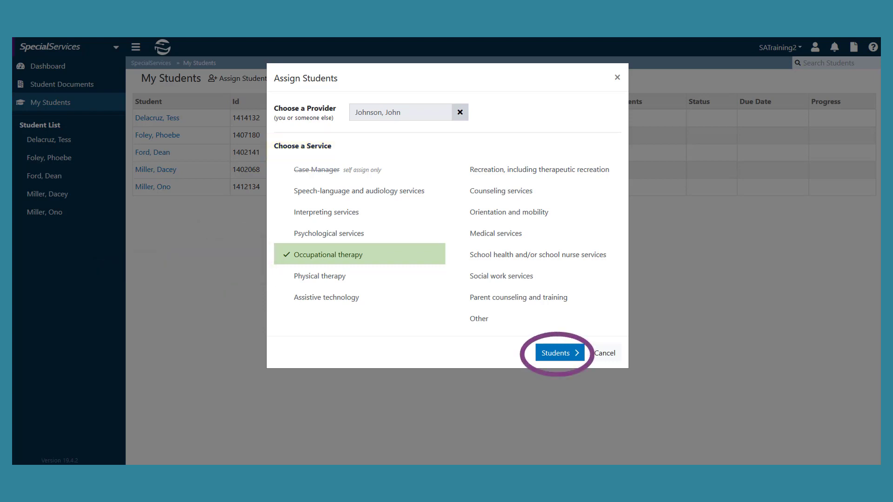
Proceed to picking students for the Occupational therapy provider
left_click(556, 353)
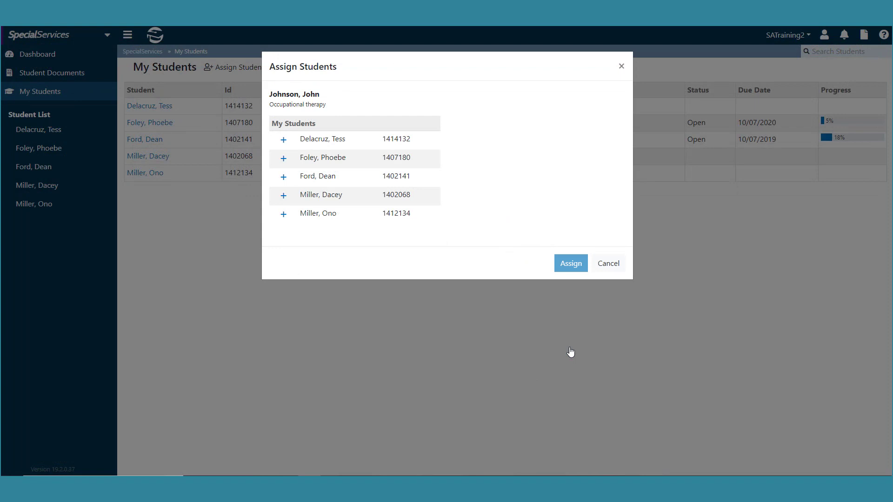
left_click(284, 139)
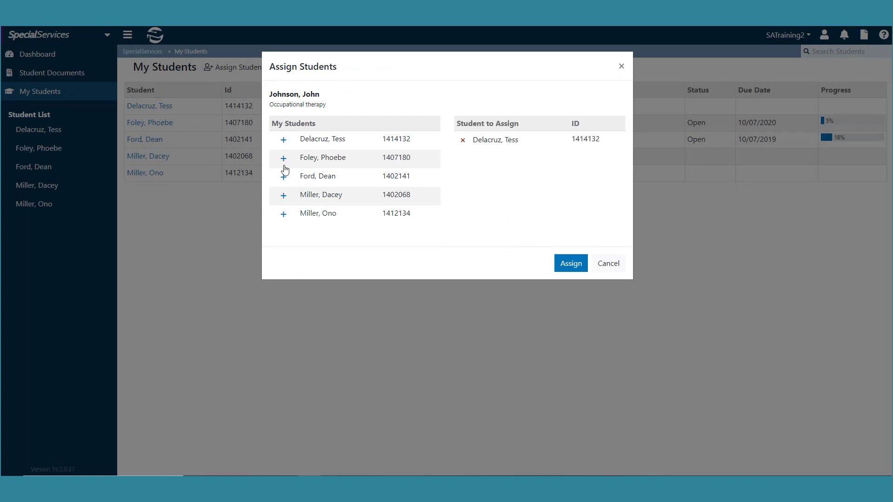
left_click(283, 195)
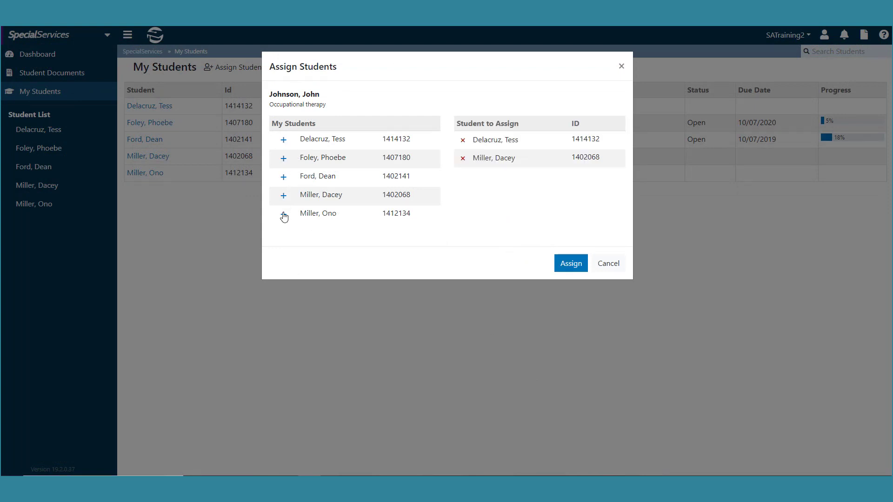
left_click(283, 213)
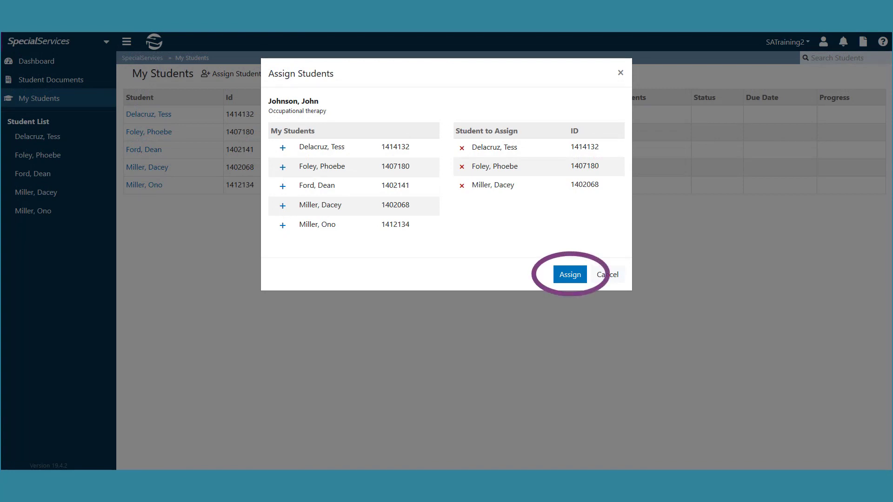
left_click(568, 274)
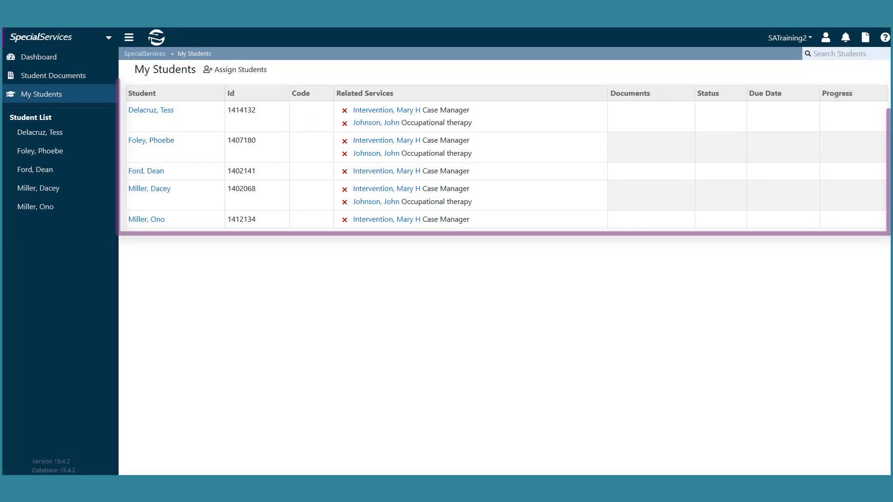